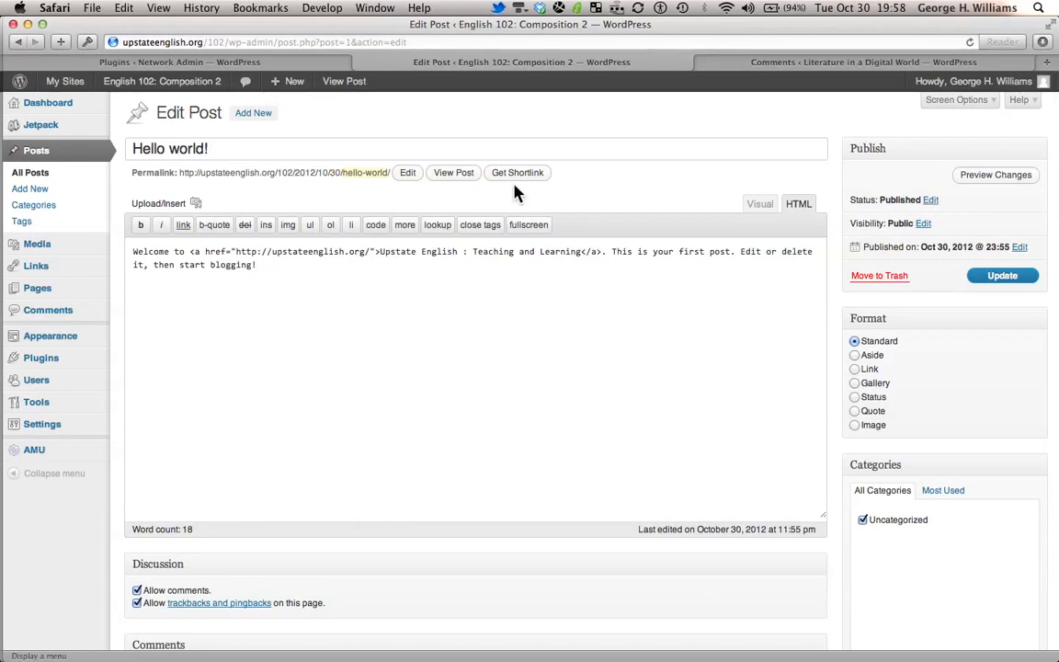
Step: Show the English 102 site's Plugins page, which lists no available plugins
{"action": "left_click", "coordinate": [517, 172]}
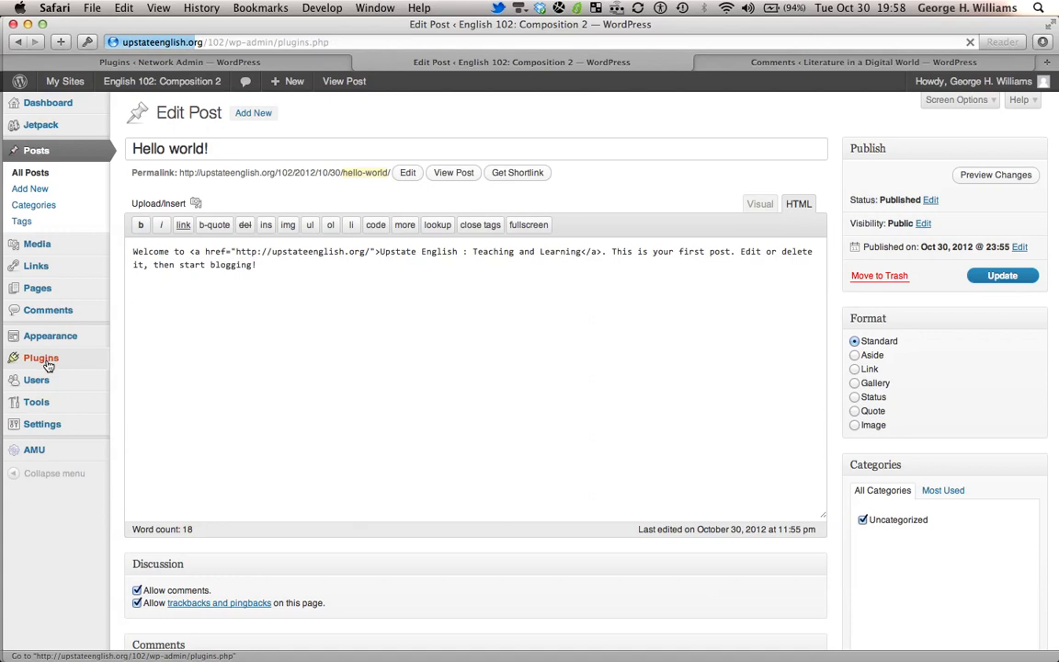
{"action": "left_click", "coordinate": [40, 358]}
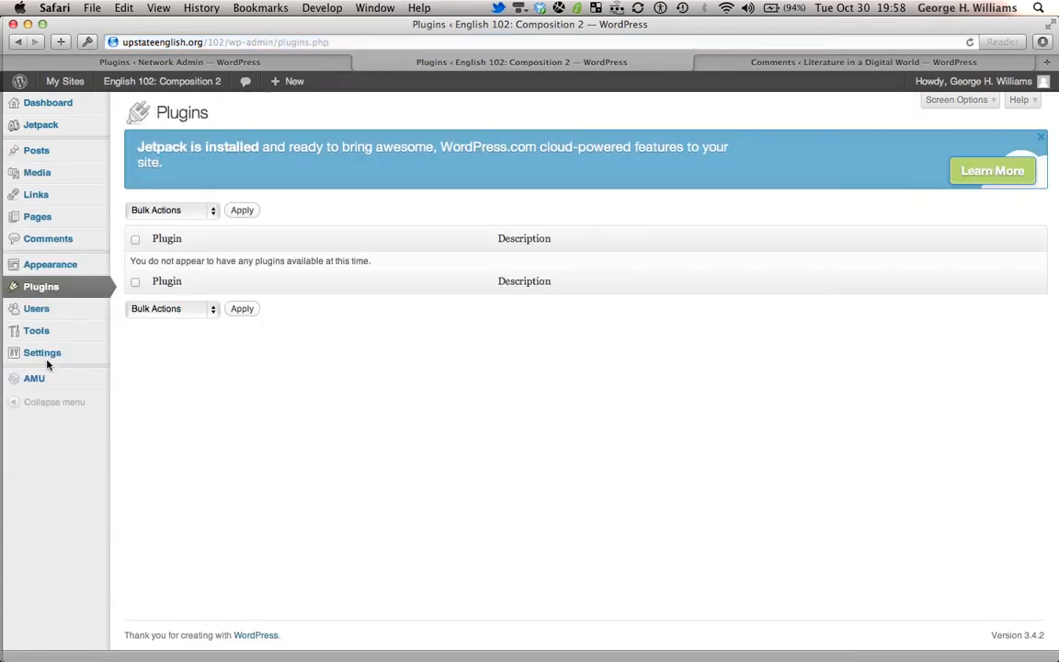
{"action": "mouse_move", "coordinate": [547, 382]}
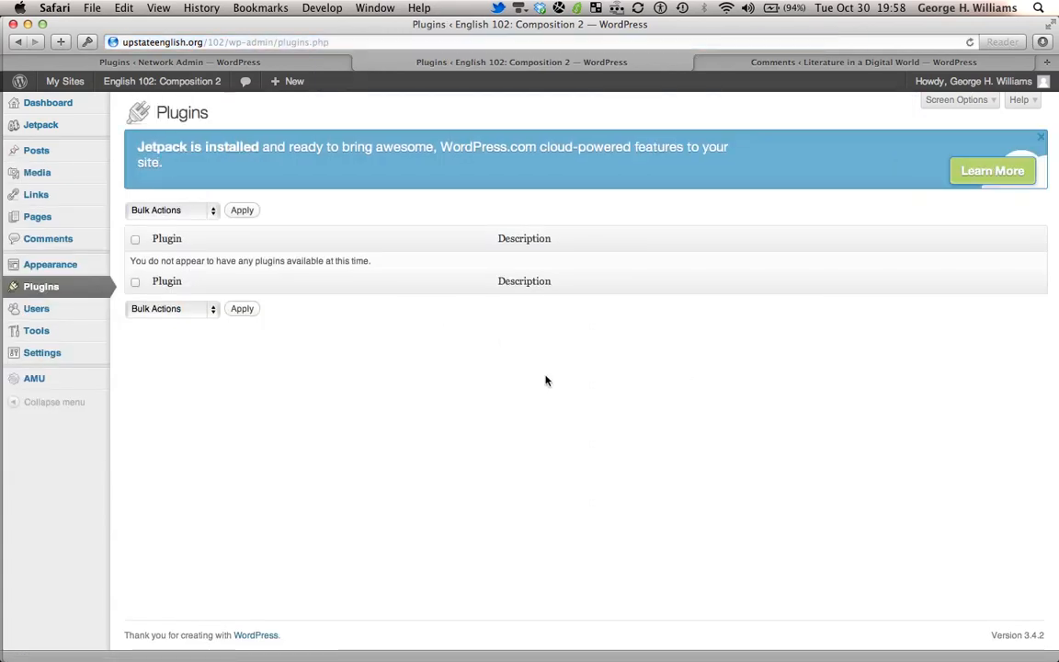
{"action": "left_click", "coordinate": [1040, 137]}
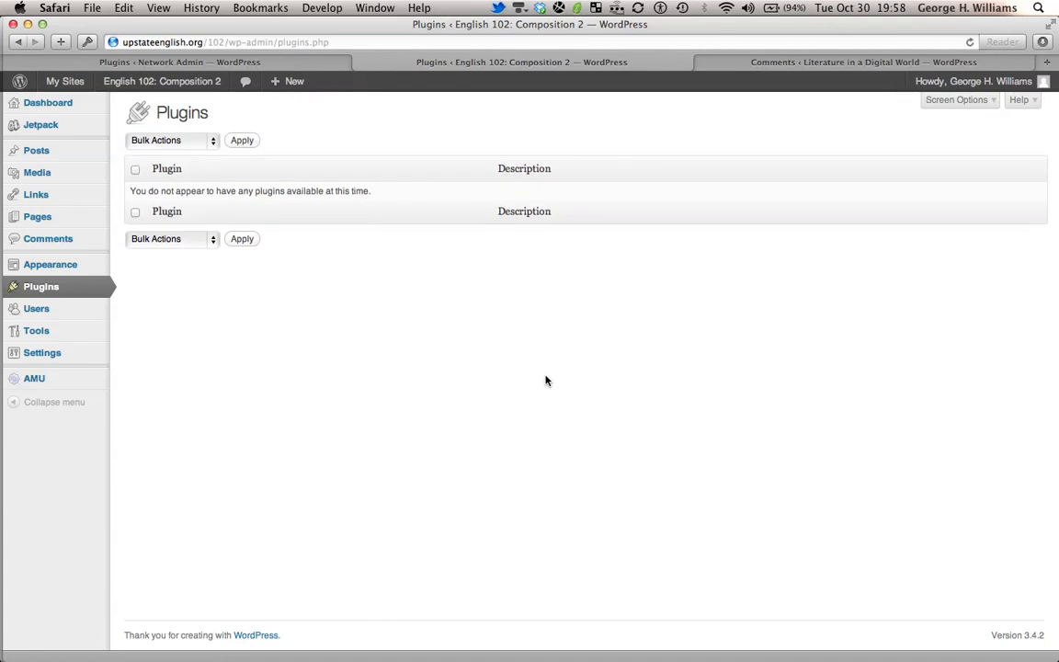
{"action": "mouse_move", "coordinate": [363, 334]}
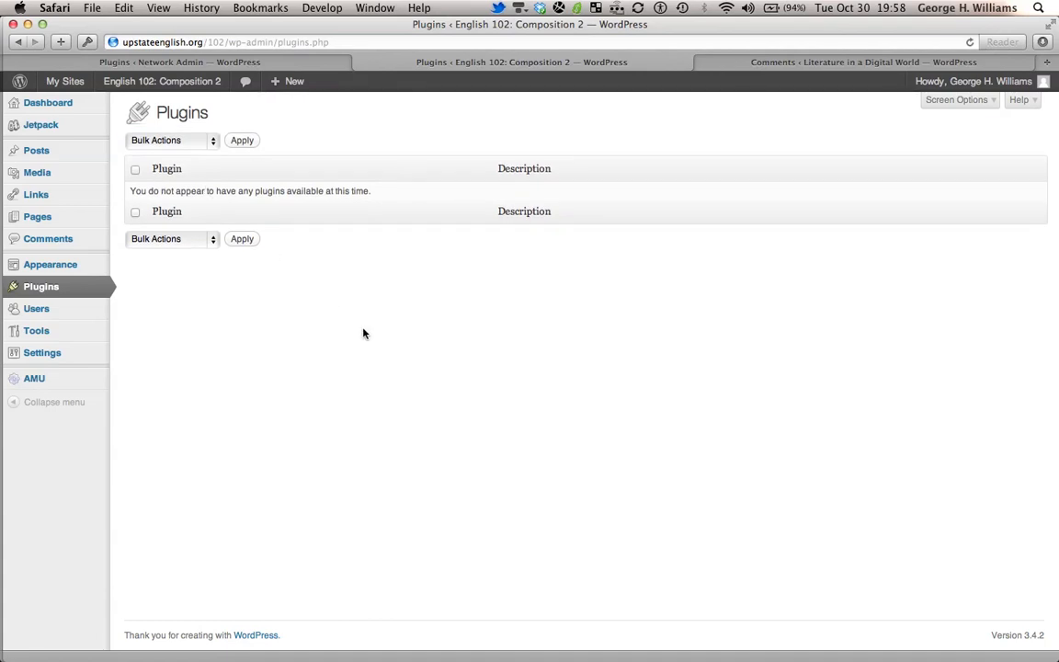
{"action": "mouse_move", "coordinate": [608, 355]}
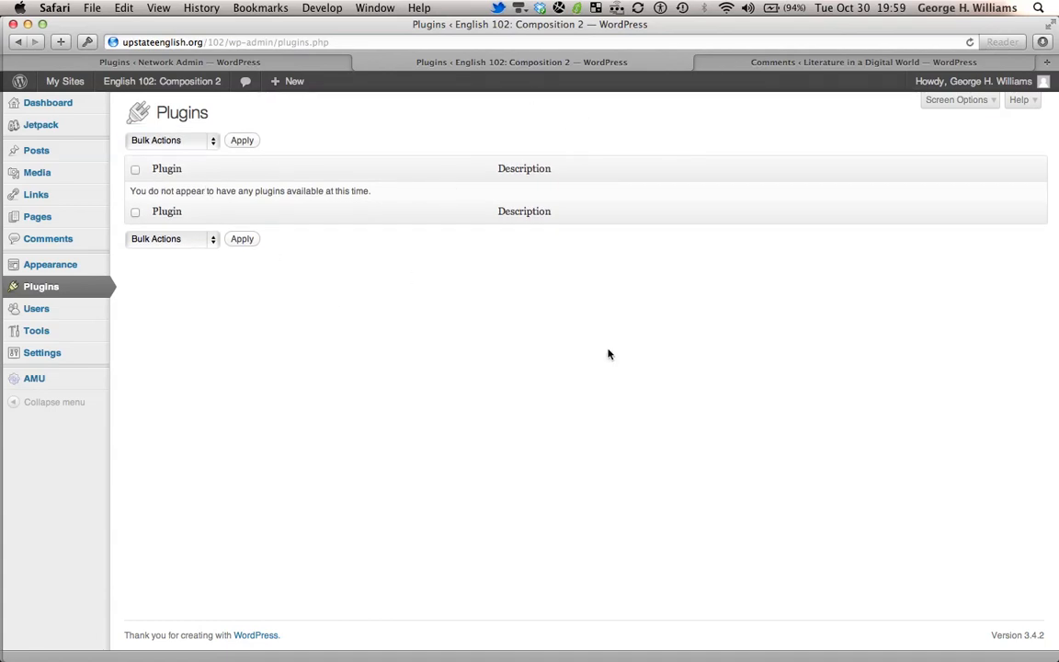
{"action": "mouse_move", "coordinate": [188, 182]}
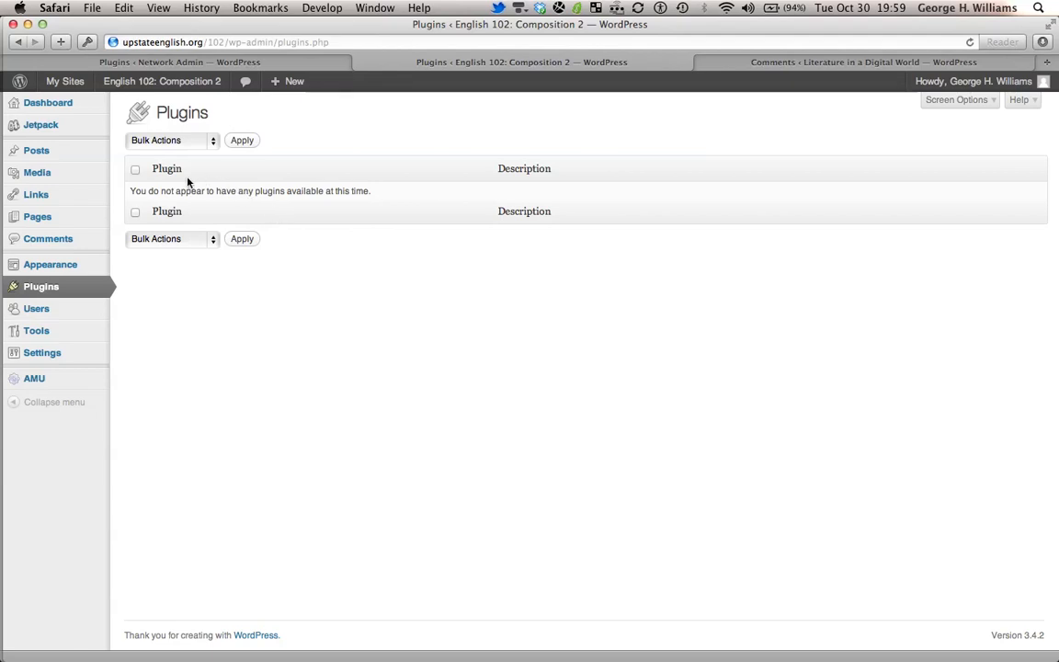
{"action": "mouse_move", "coordinate": [182, 184]}
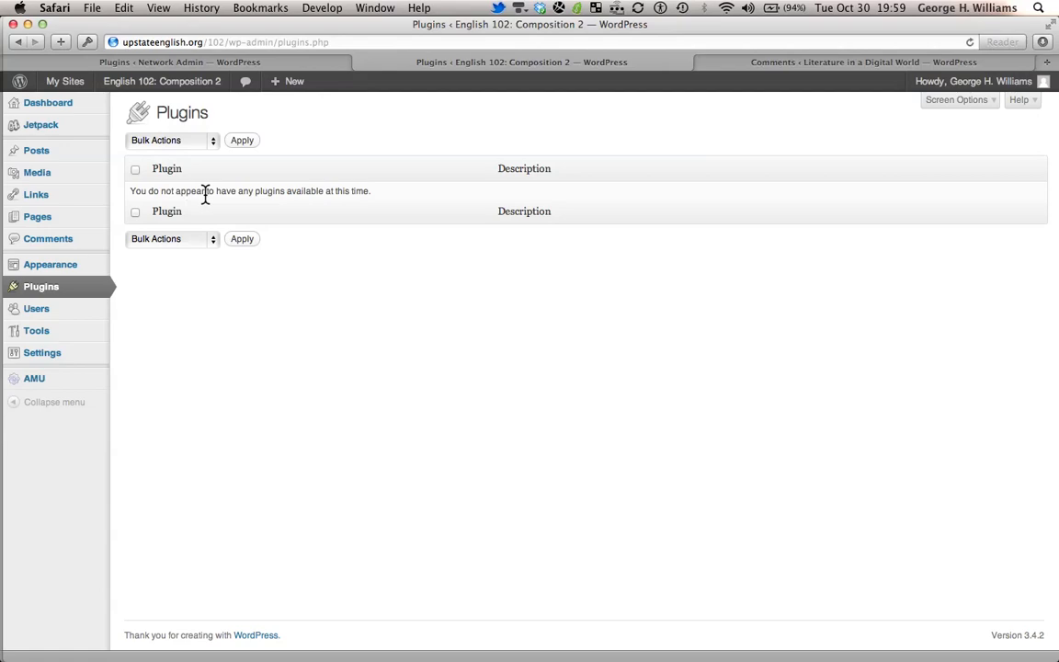
{"action": "mouse_move", "coordinate": [374, 362]}
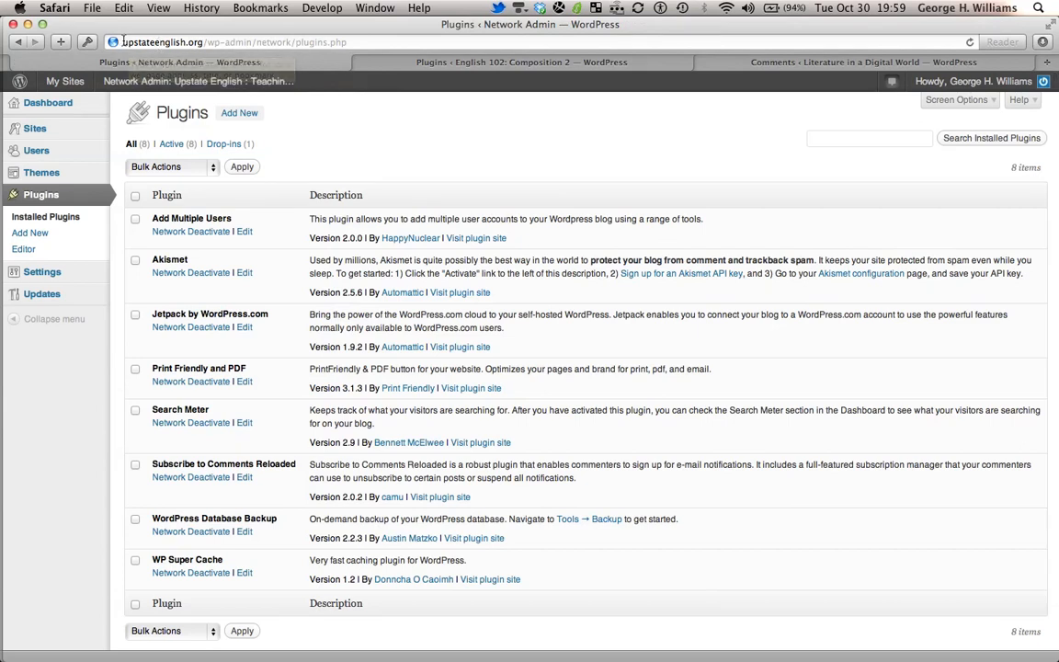
{"action": "mouse_move", "coordinate": [166, 42]}
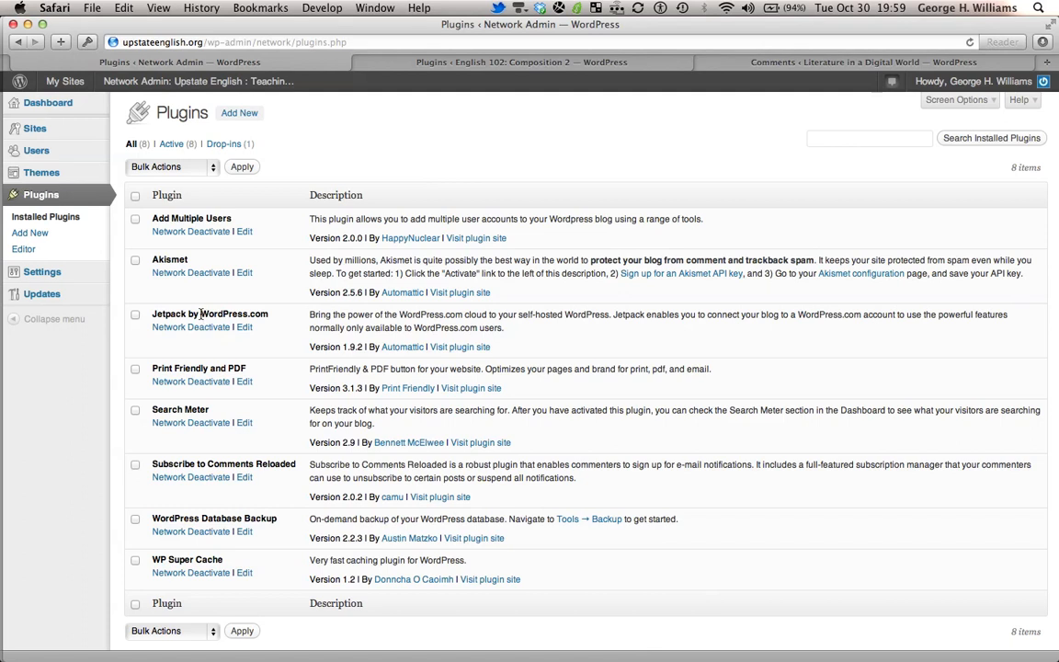
{"action": "mouse_move", "coordinate": [193, 470]}
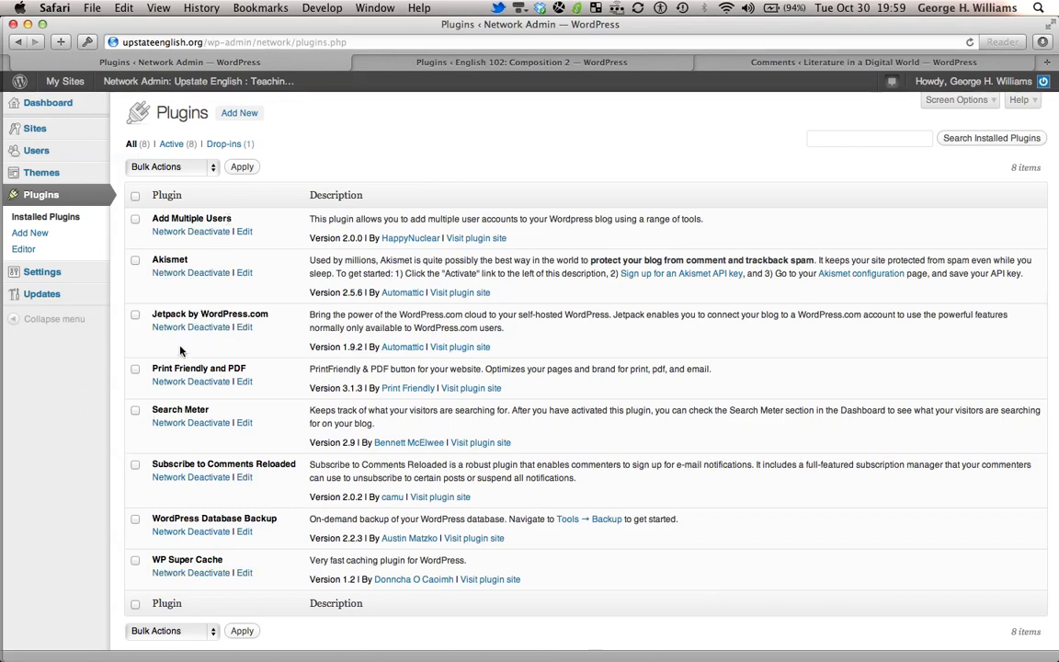
{"action": "mouse_move", "coordinate": [190, 328]}
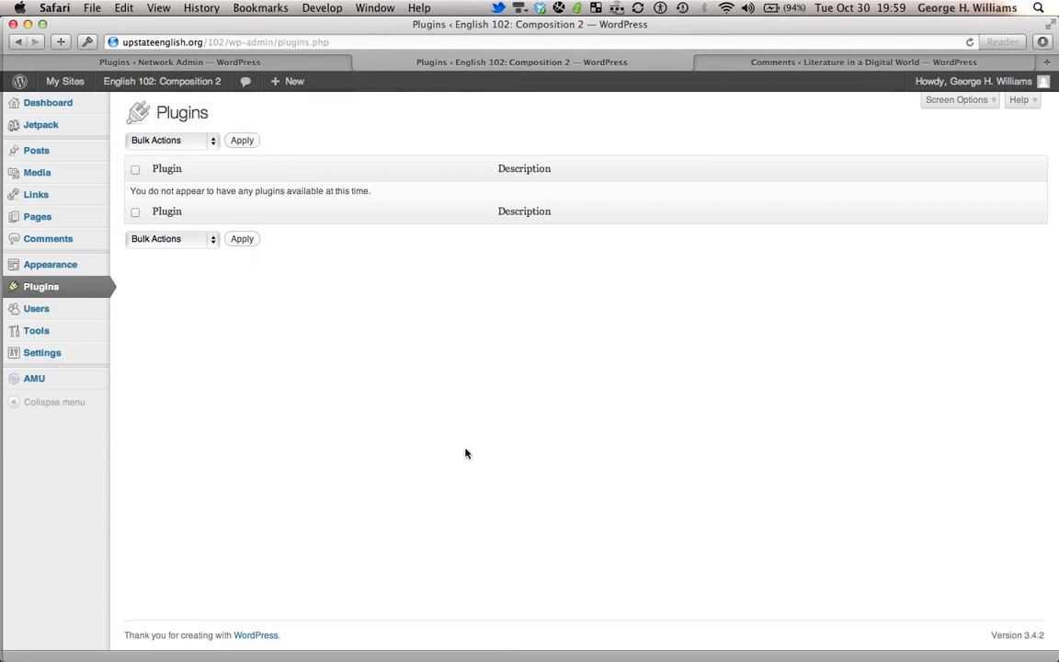
{"action": "mouse_move", "coordinate": [432, 333]}
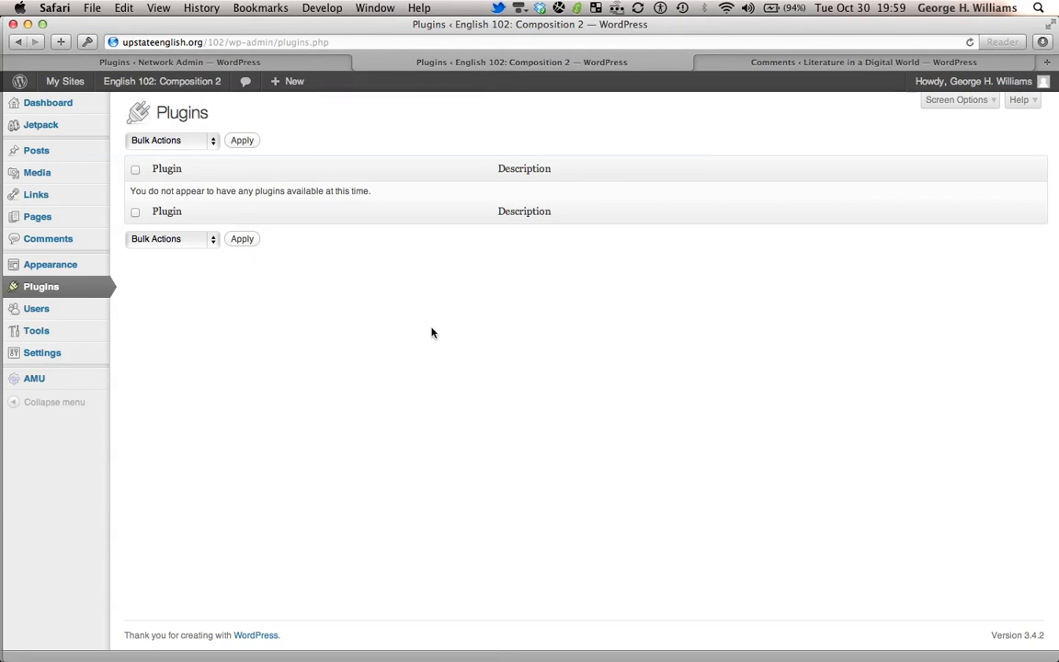
Step: Reload the Plugins page and follow the 'Jetpack is installed' notice to the Jetpack page
{"action": "left_click", "coordinate": [968, 8]}
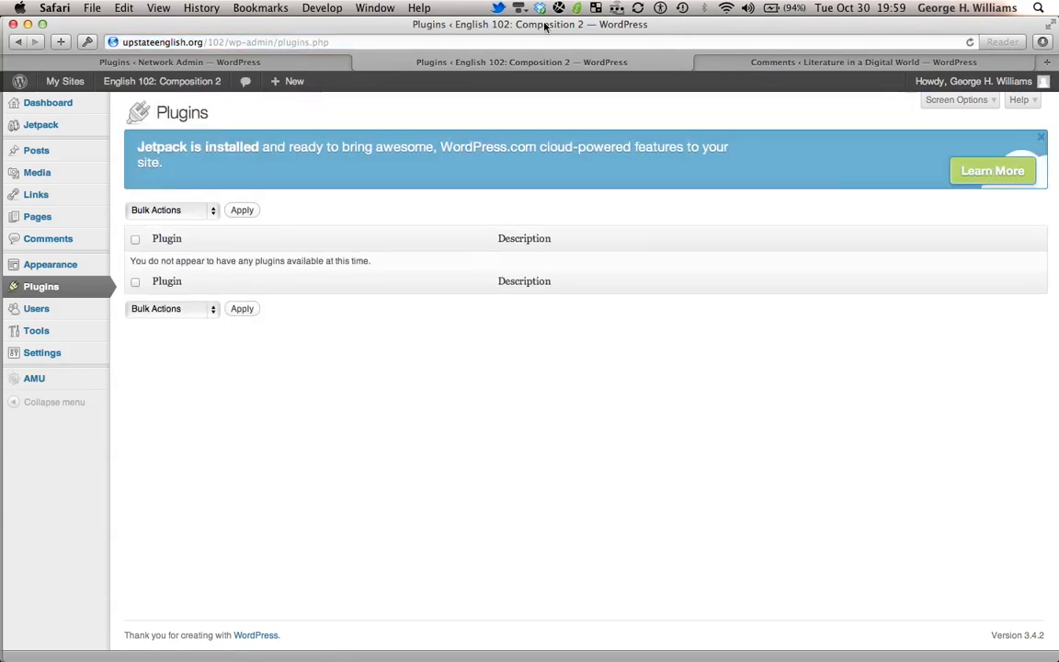
{"action": "left_click", "coordinate": [993, 171]}
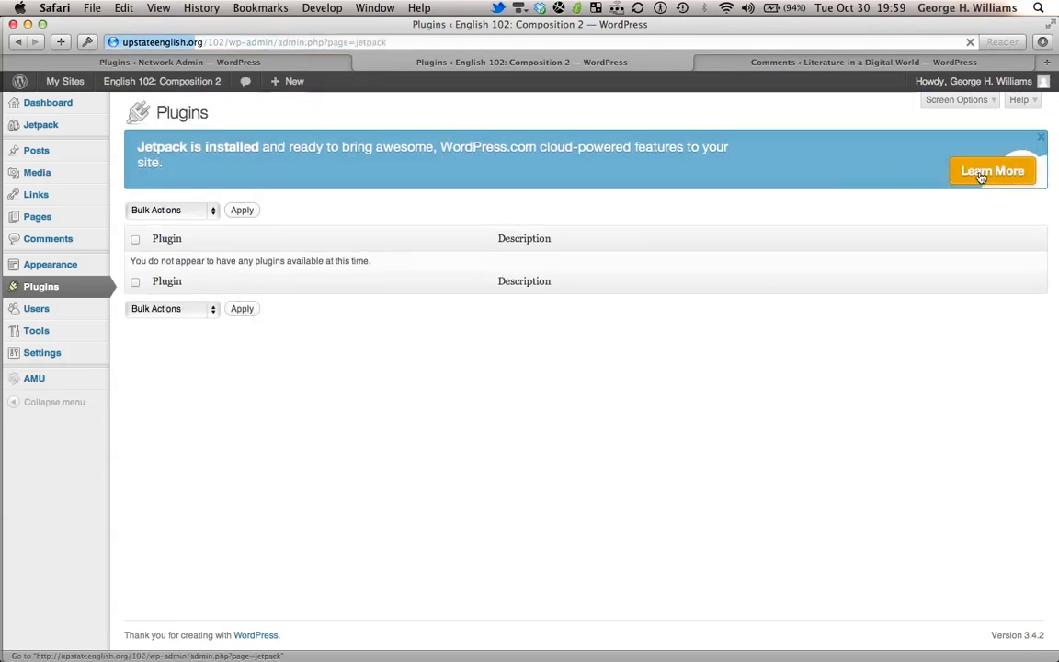
{"action": "left_click", "coordinate": [992, 171]}
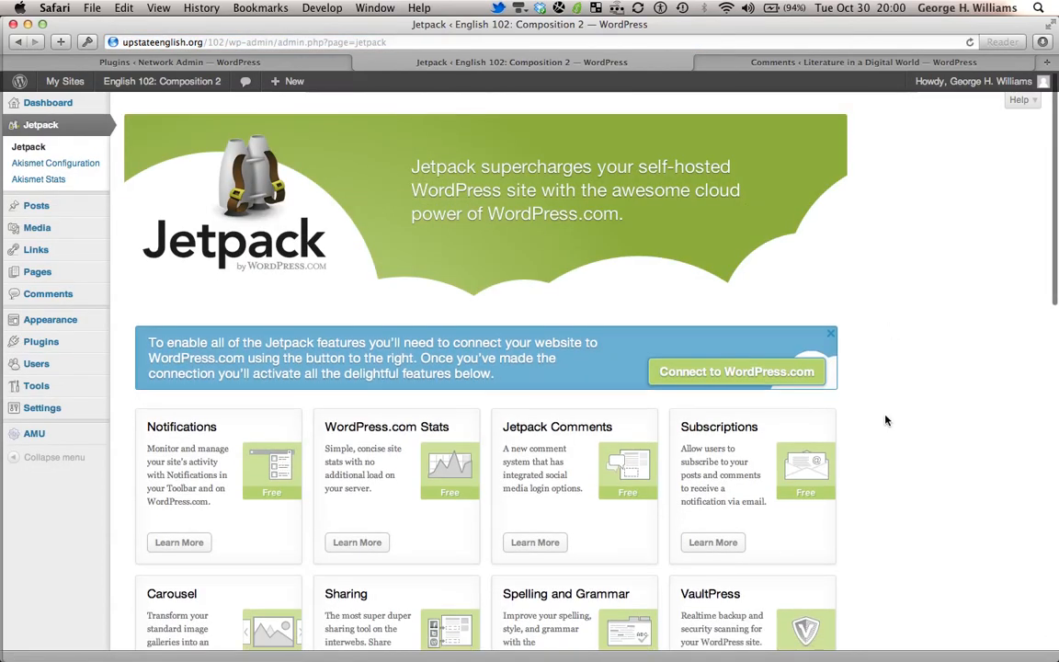
Step: Start the 'Connect to WordPress.com' process from the Jetpack page banner
{"action": "left_click", "coordinate": [831, 333]}
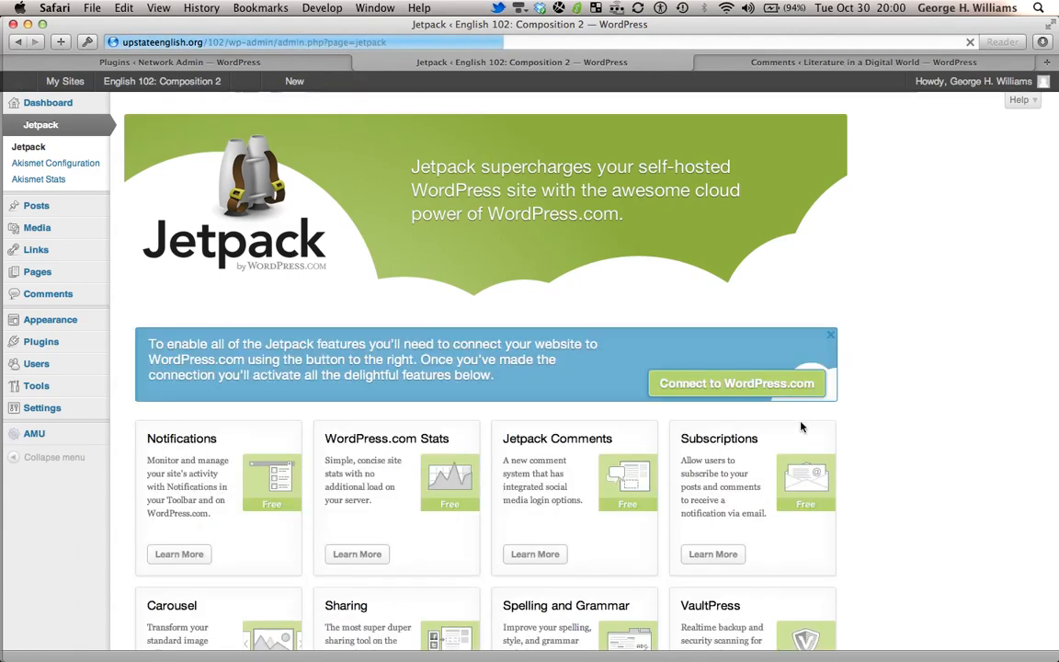
{"action": "left_click", "coordinate": [735, 384]}
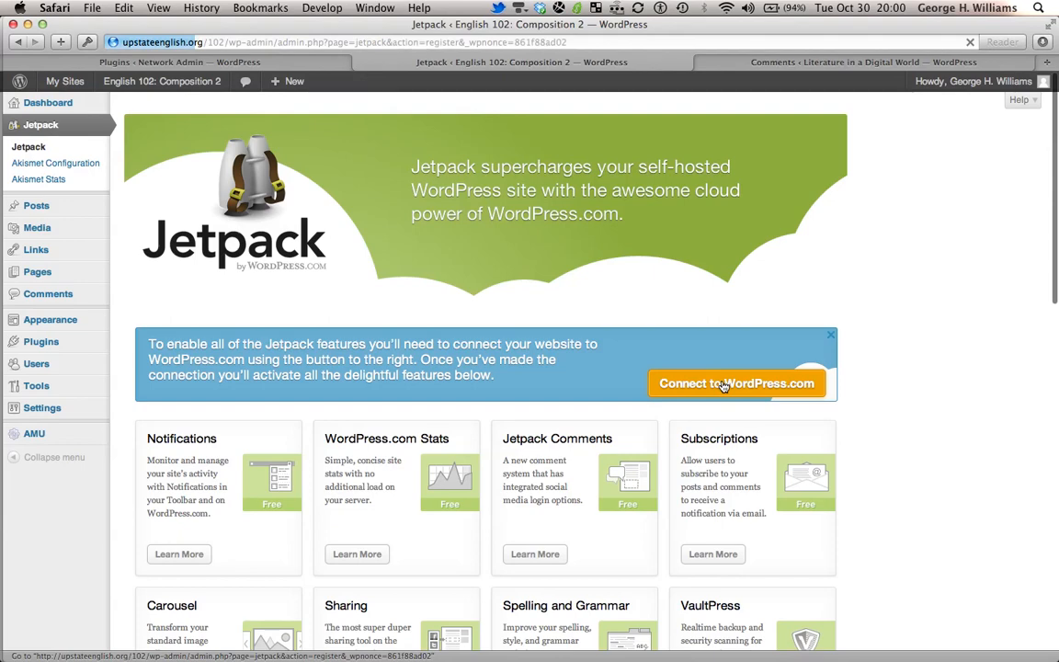
{"action": "left_click", "coordinate": [830, 335]}
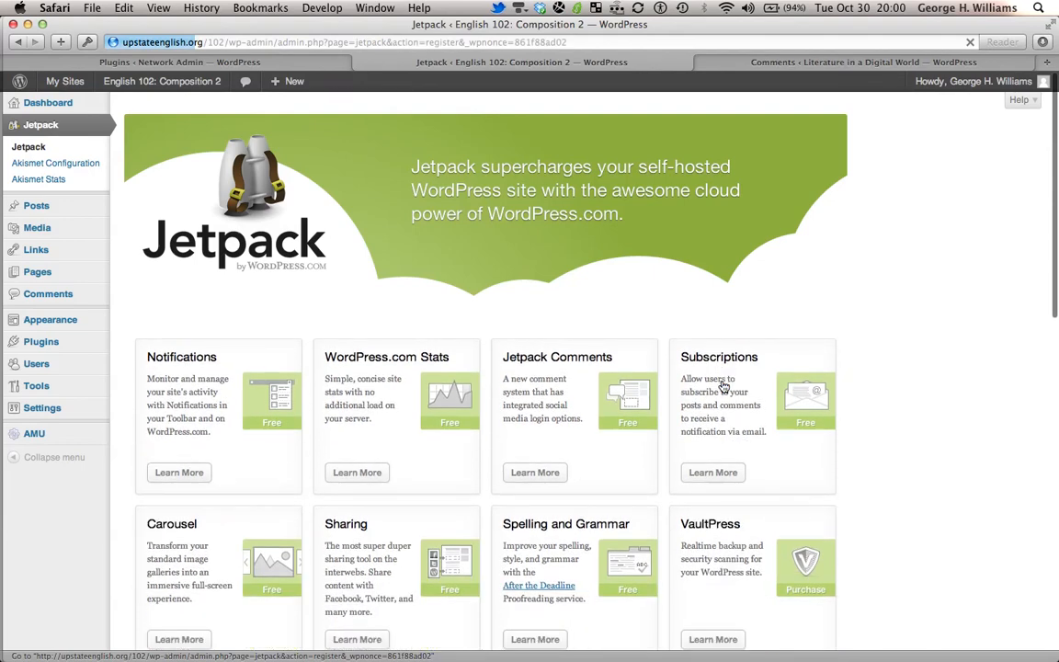
{"action": "mouse_move", "coordinate": [962, 310]}
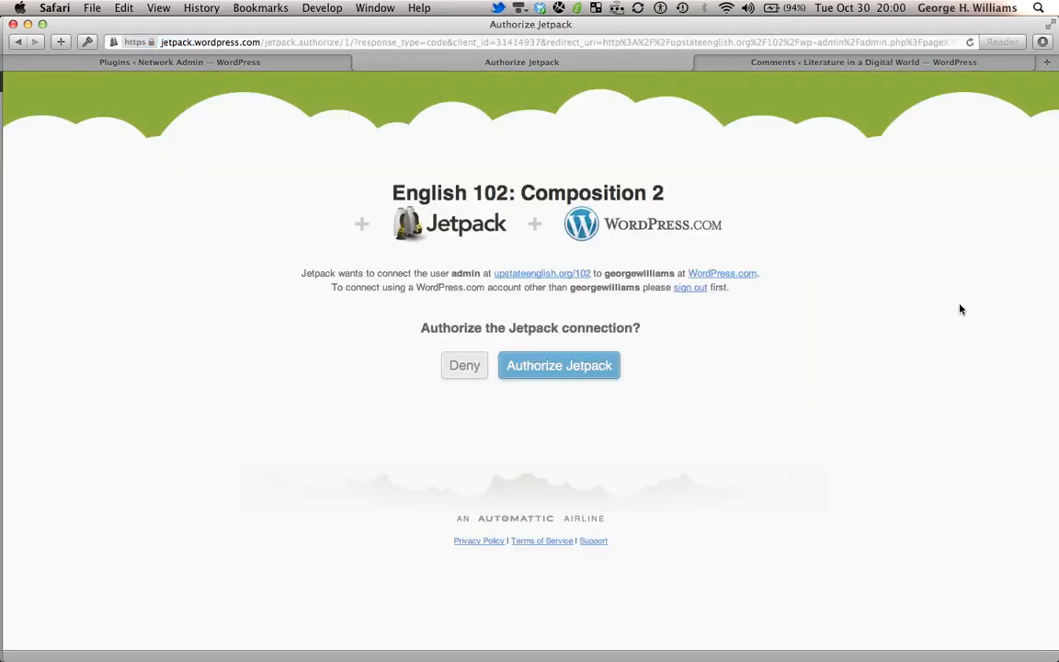
{"action": "mouse_move", "coordinate": [786, 363]}
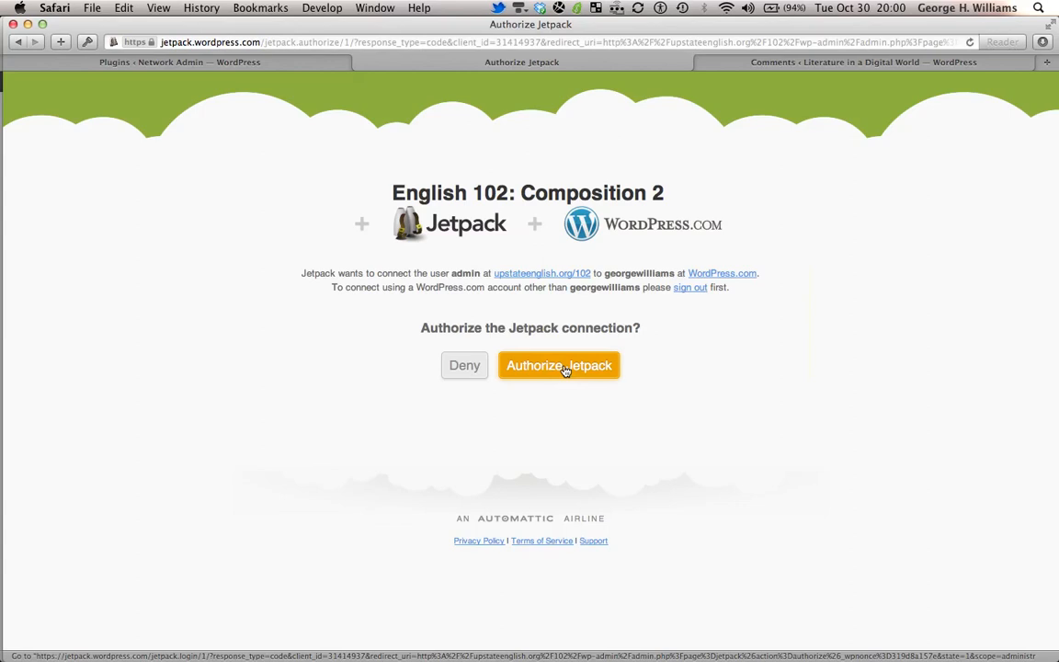
Step: Approve 'Authorize Jetpack' for English 102: Composition 2 on WordPress.com
{"action": "left_click", "coordinate": [559, 365]}
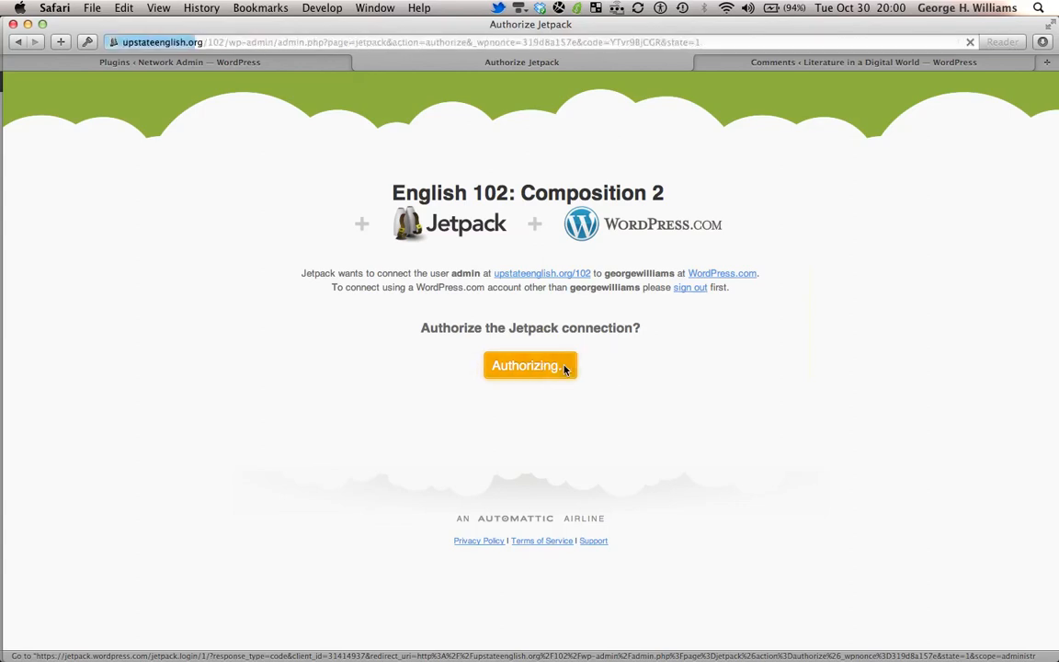
{"action": "mouse_move", "coordinate": [946, 305]}
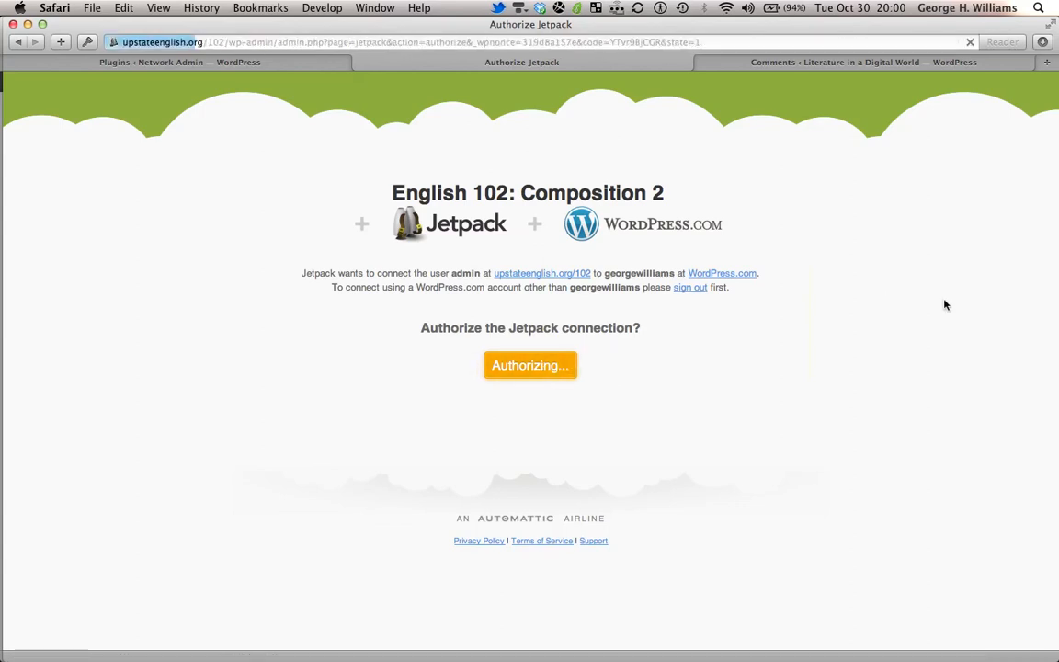
{"action": "mouse_move", "coordinate": [1011, 503]}
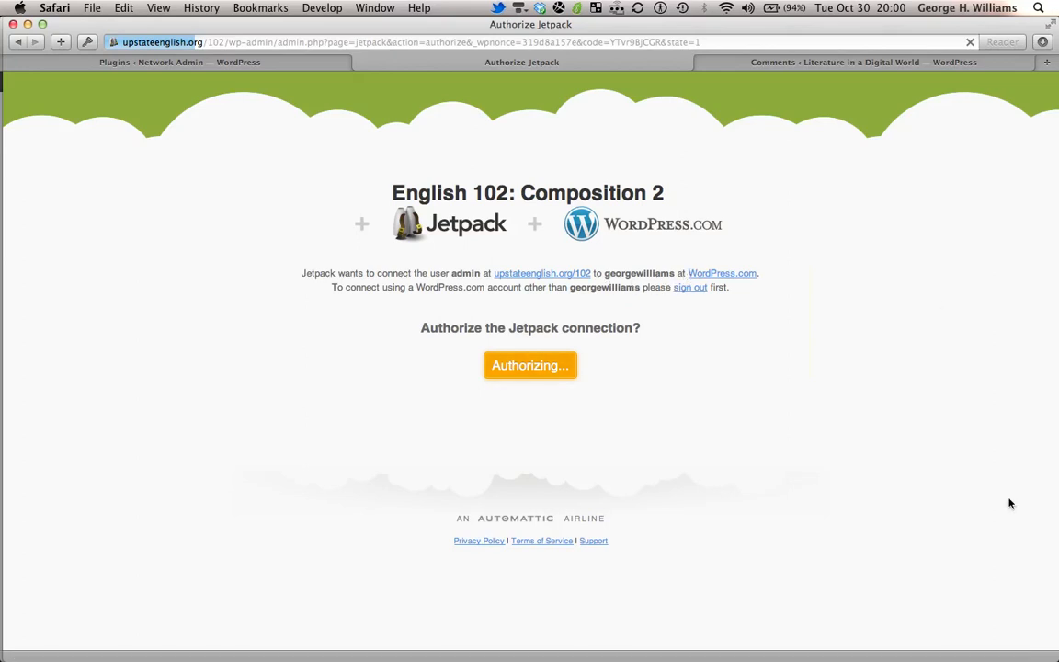
{"action": "mouse_move", "coordinate": [977, 211]}
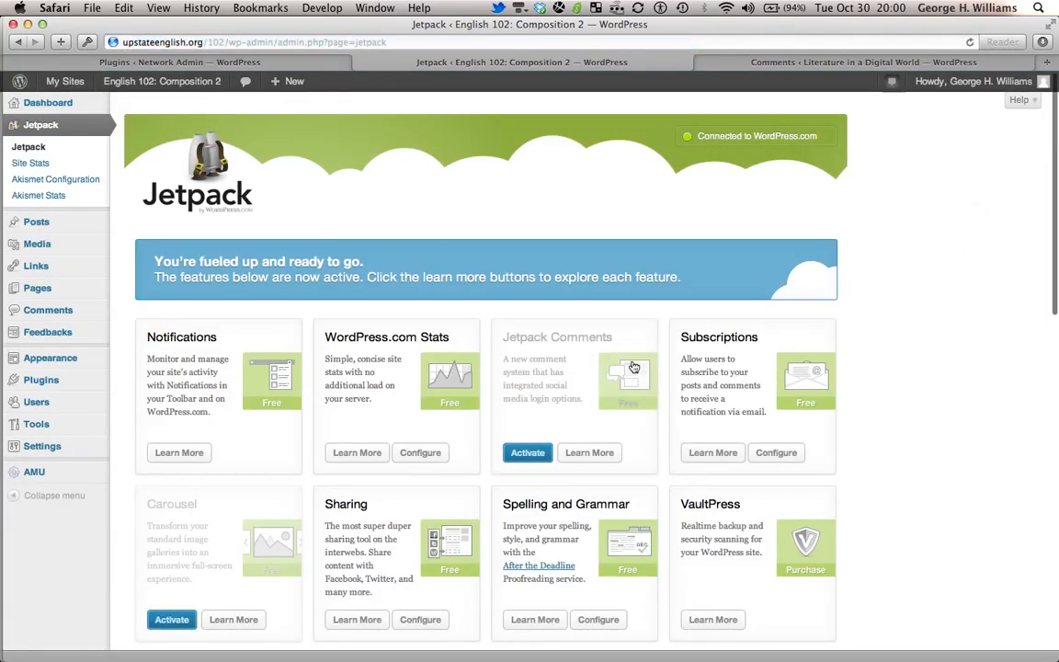
Step: Scroll through the list of now-active Jetpack features
{"action": "scroll", "scroll_direction": "down", "scroll_amount": 3}
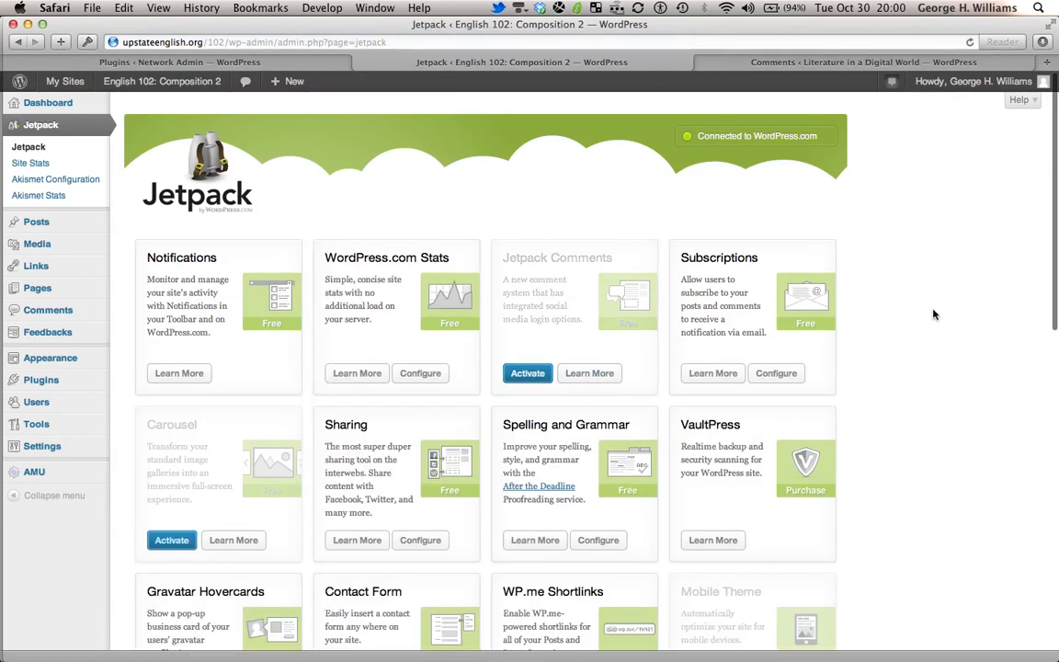
{"action": "mouse_move", "coordinate": [36, 222]}
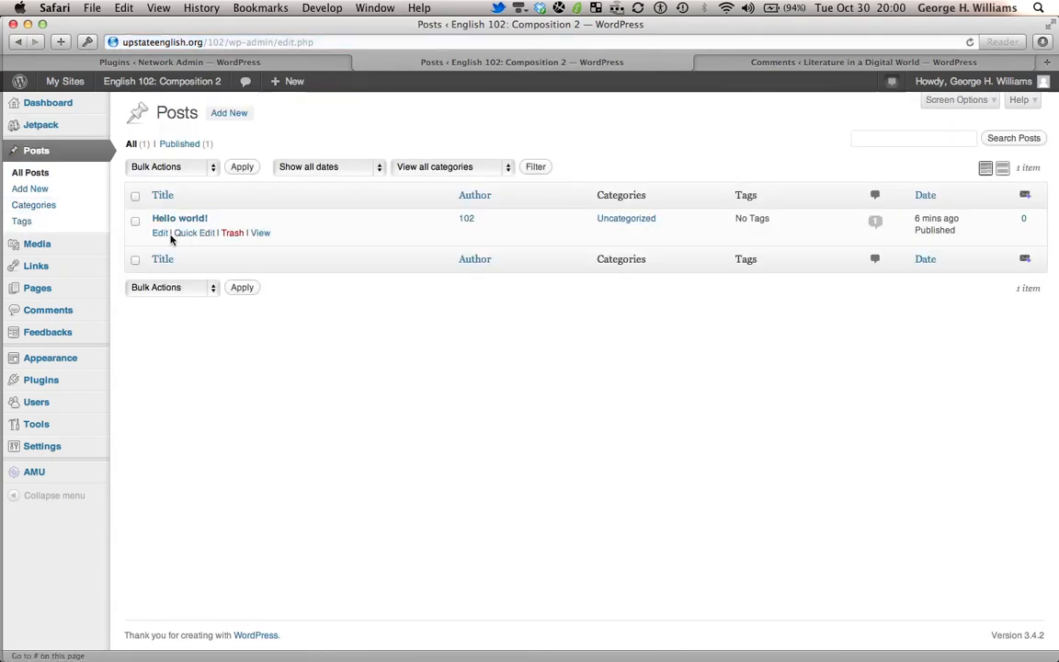
{"action": "left_click", "coordinate": [179, 218]}
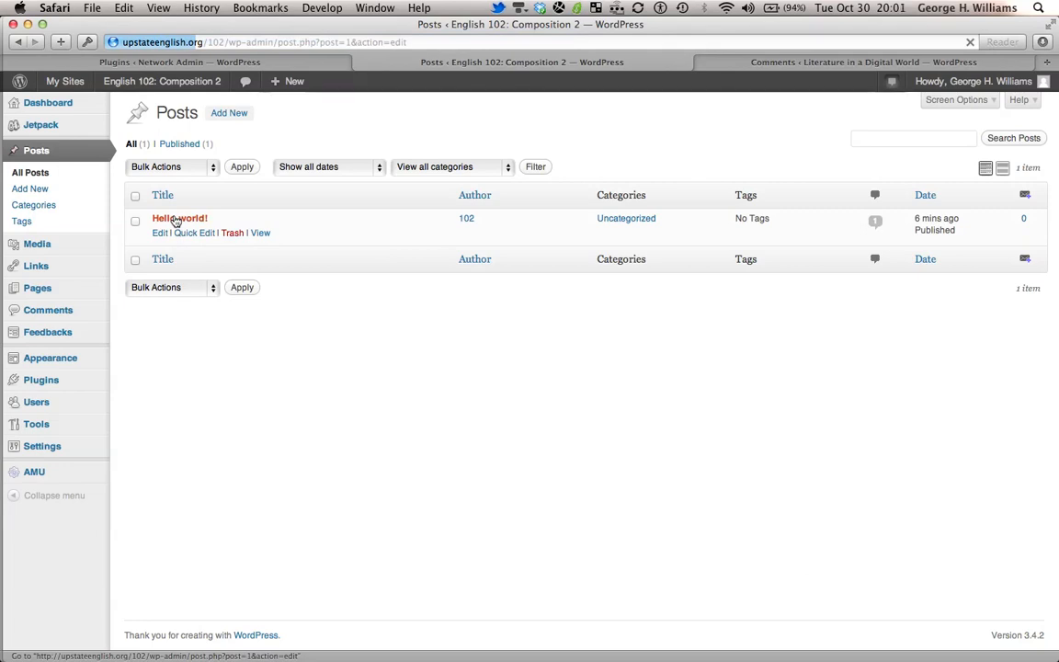
{"action": "left_click", "coordinate": [179, 218]}
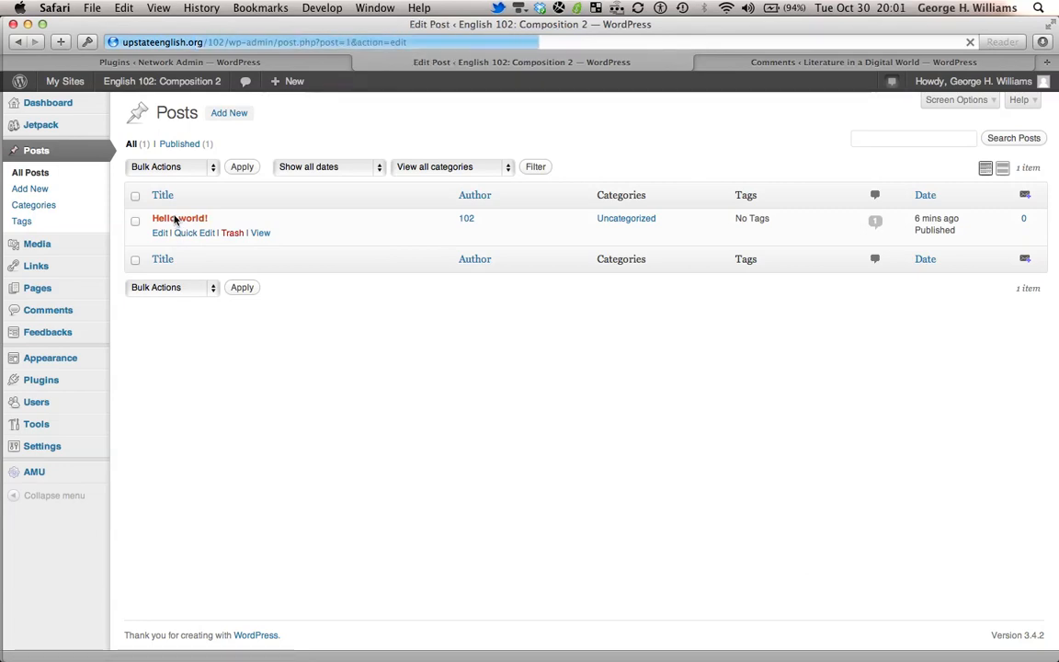
{"action": "left_click", "coordinate": [180, 218]}
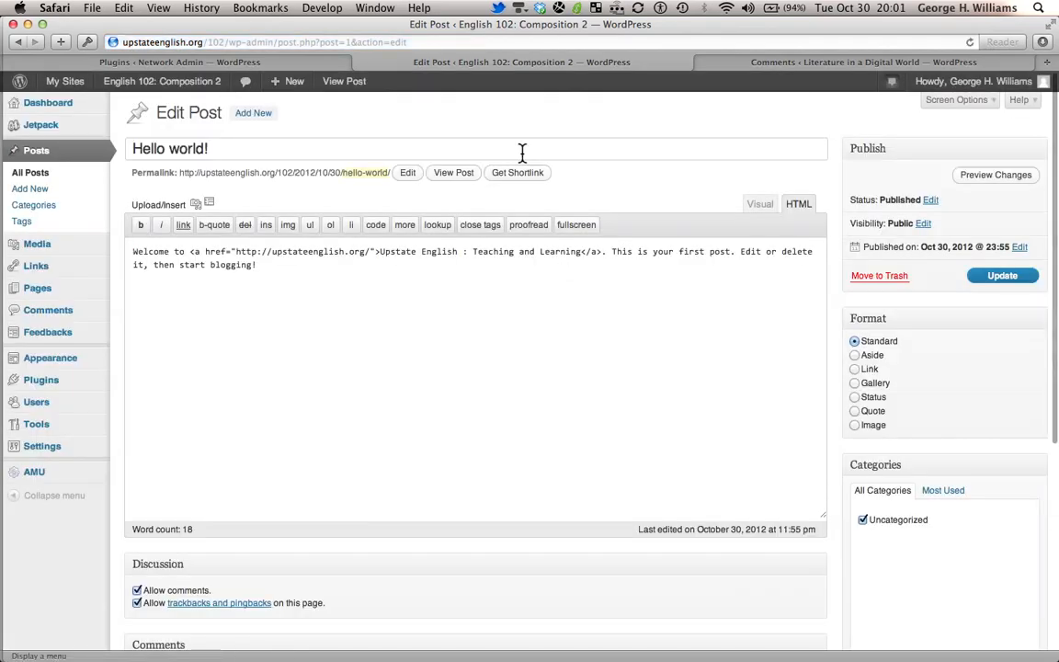
{"action": "left_click", "coordinate": [516, 172]}
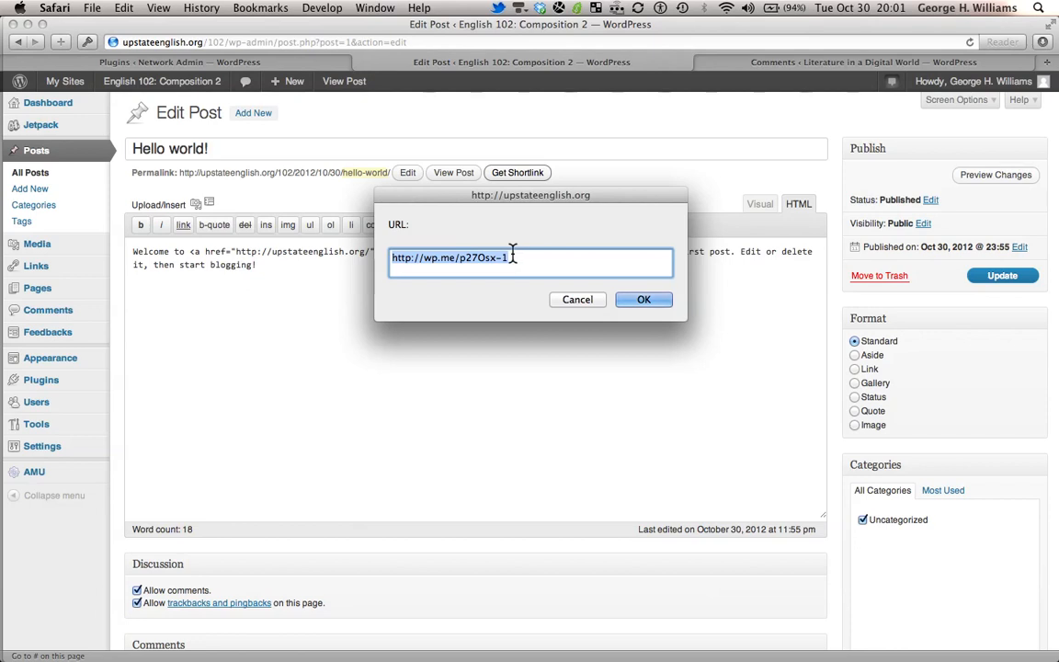
{"action": "mouse_move", "coordinate": [515, 257]}
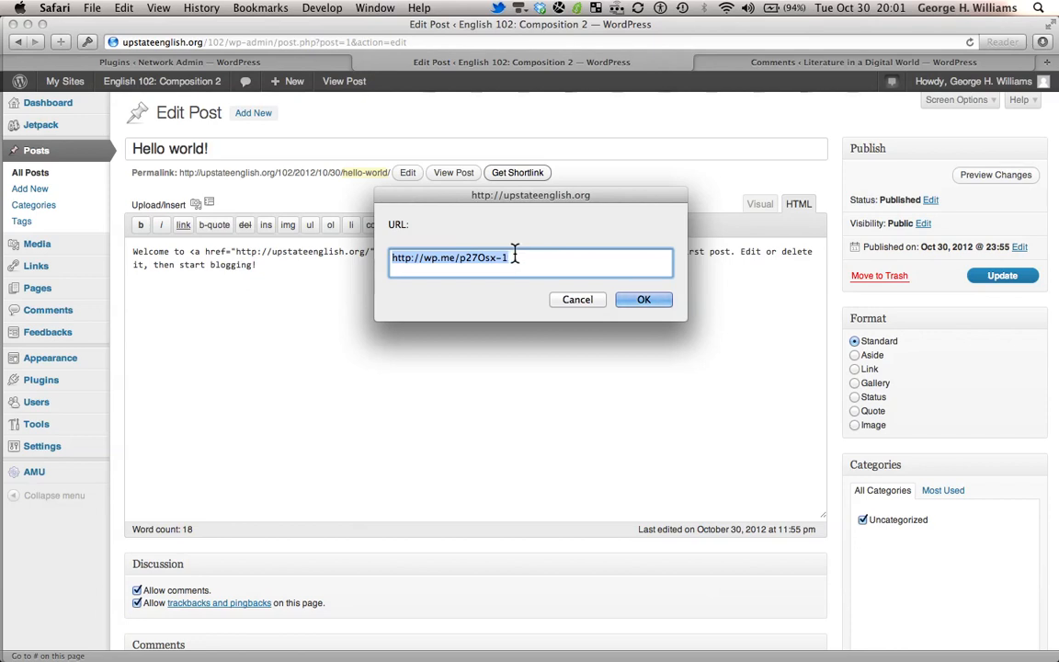